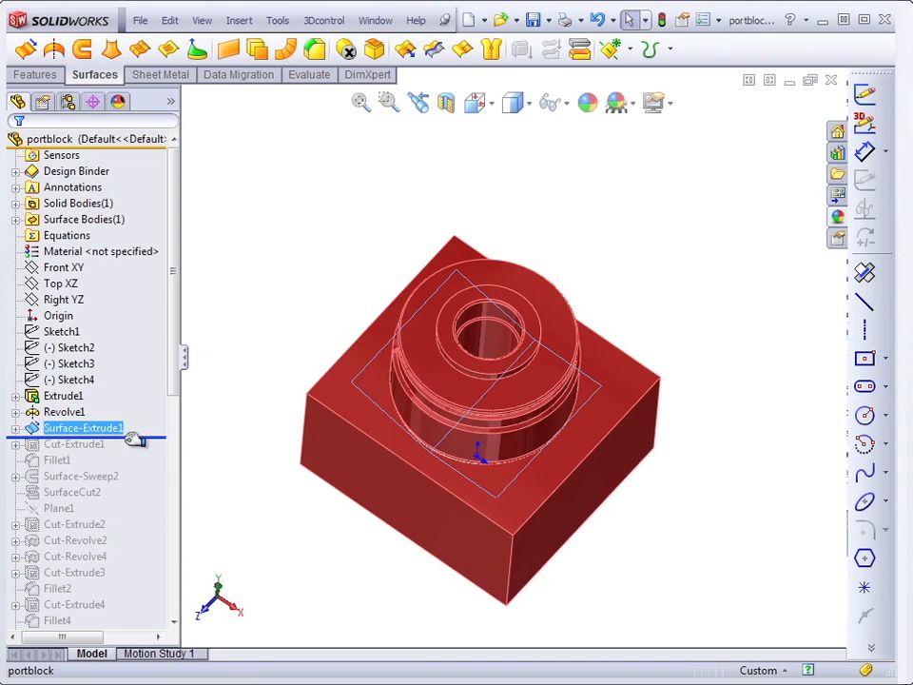
# Roll portblock forward past Cut-Extrude1 and review its Up To Surface definition
pyautogui.click(74, 444)
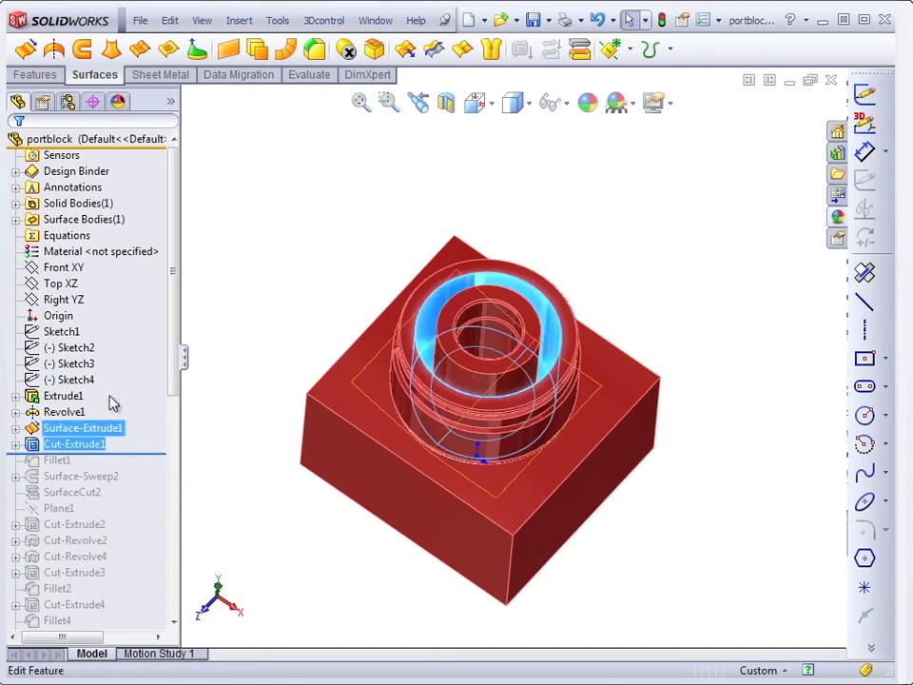
pyautogui.doubleClick(74, 443)
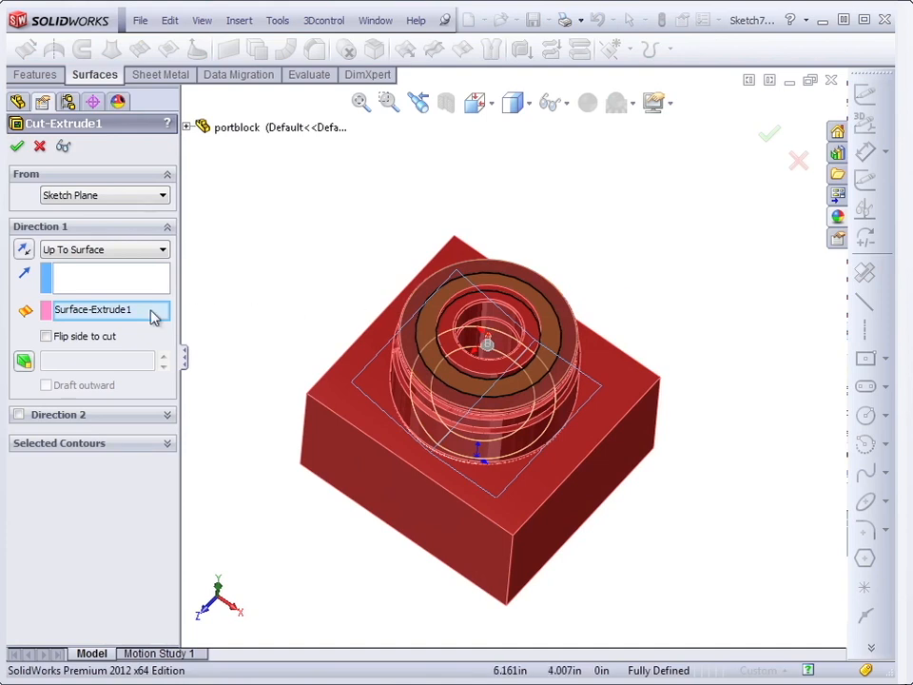
pyautogui.moveTo(112, 314)
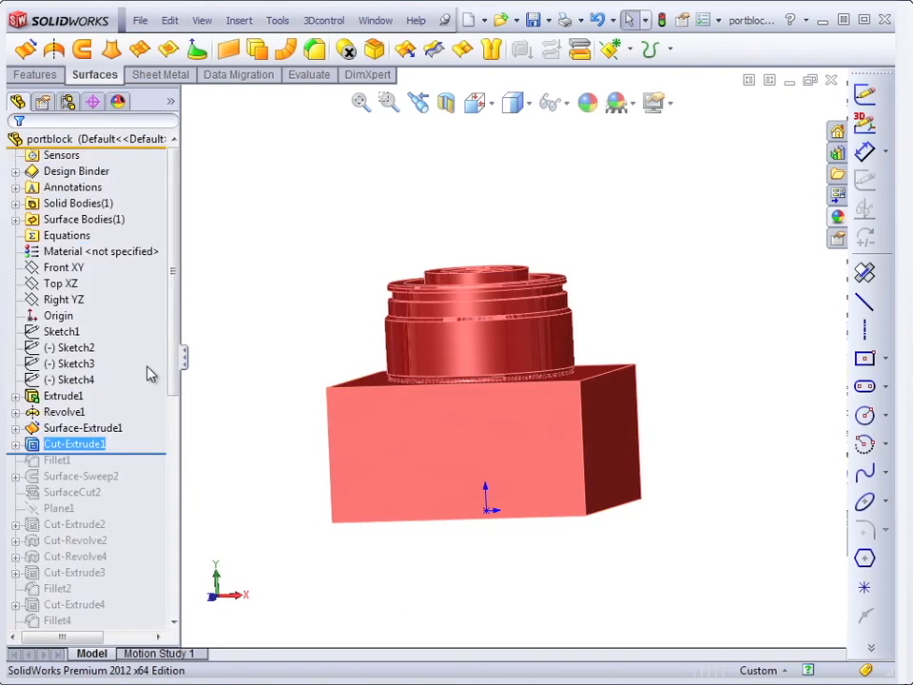
# Roll portblock forward through Fillet1, Surface-Sweep2 and SurfaceCut2
pyautogui.scroll(-3)
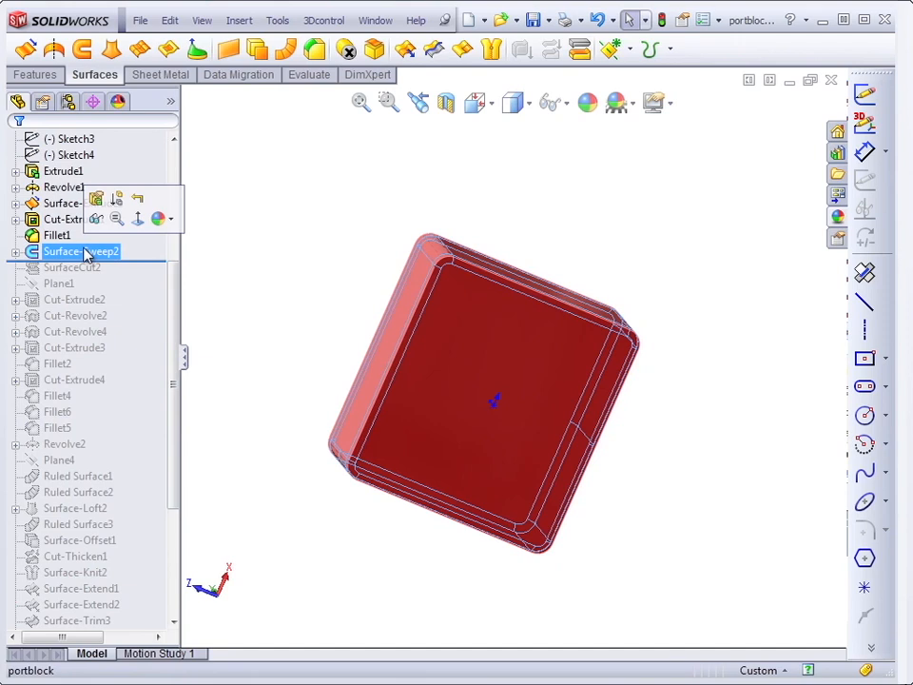
pyautogui.moveTo(96, 220)
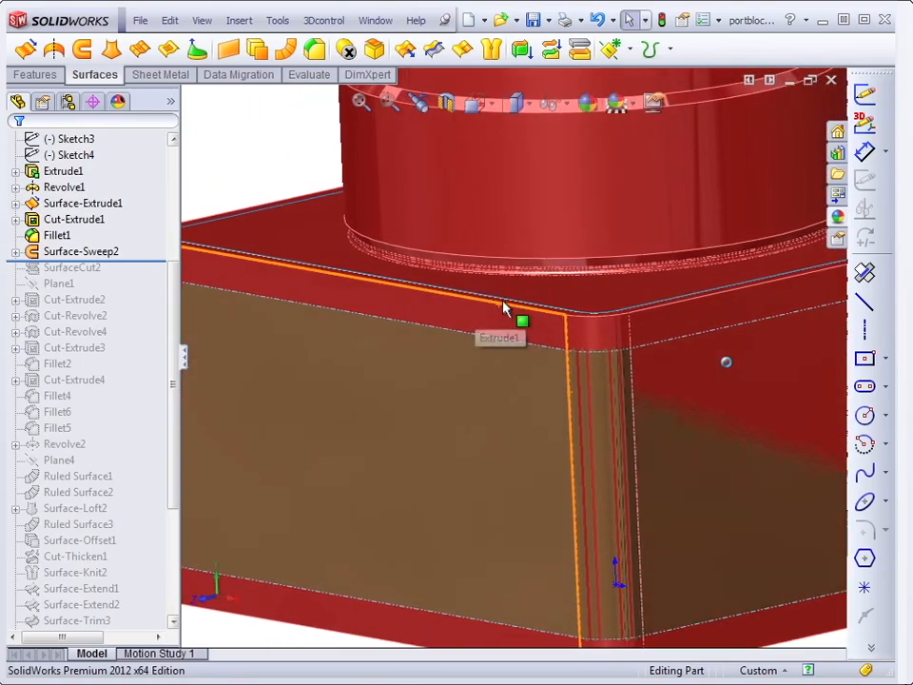
pyautogui.click(68, 139)
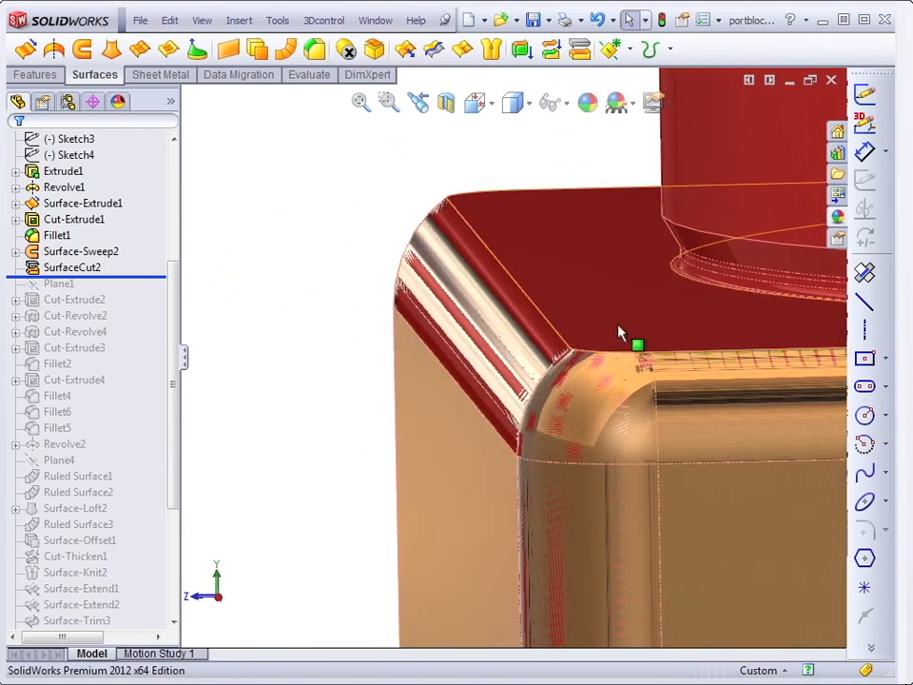
pyautogui.moveTo(709, 321)
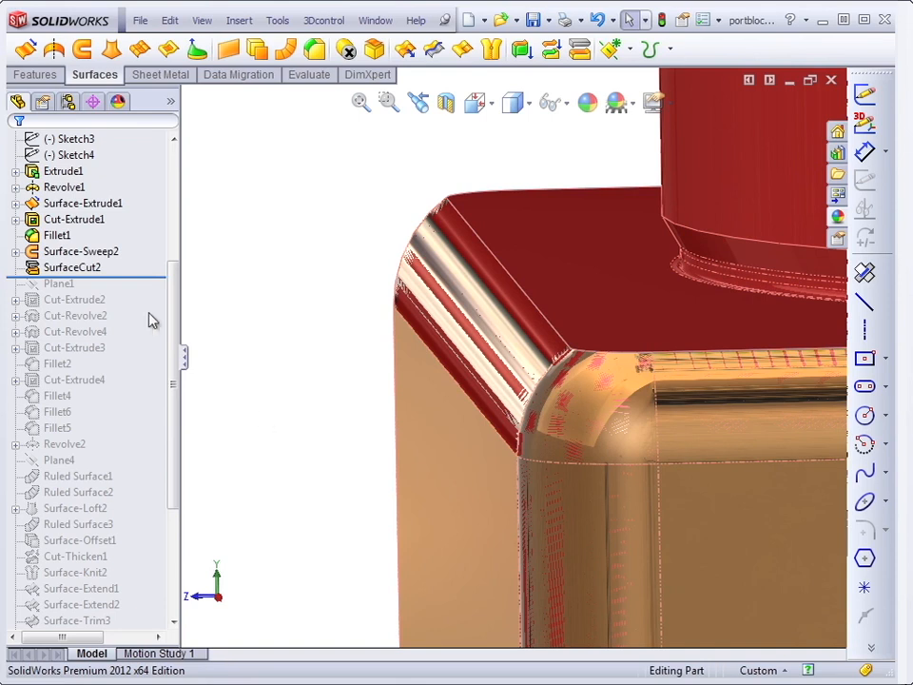
pyautogui.moveTo(157, 383)
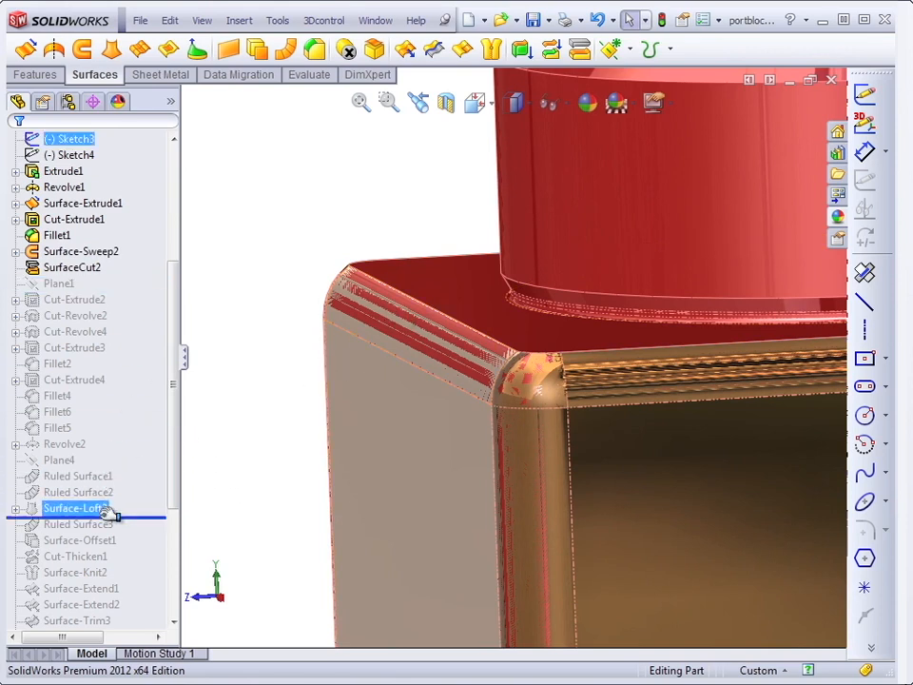
# Roll forward past the ruled surfaces and through the offset, knit, extend and trim features
pyautogui.click(64, 555)
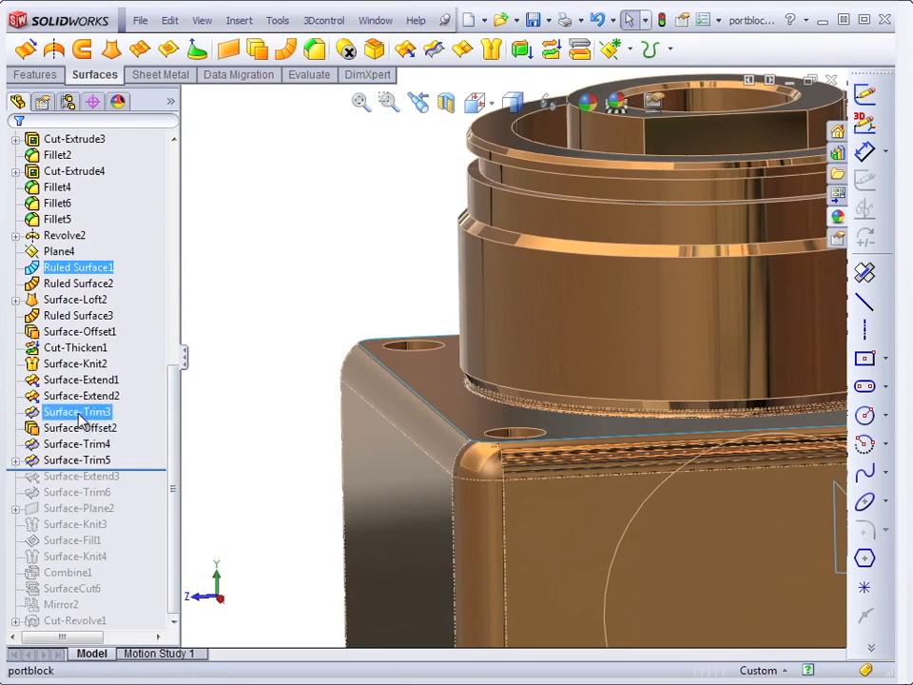
pyautogui.click(77, 444)
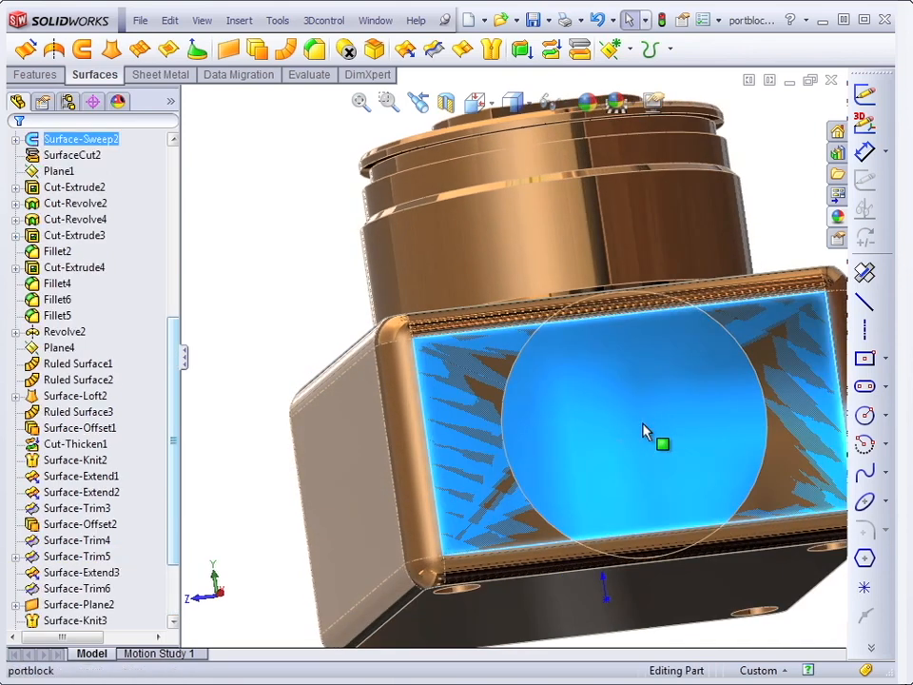
pyautogui.rightClick(646, 432)
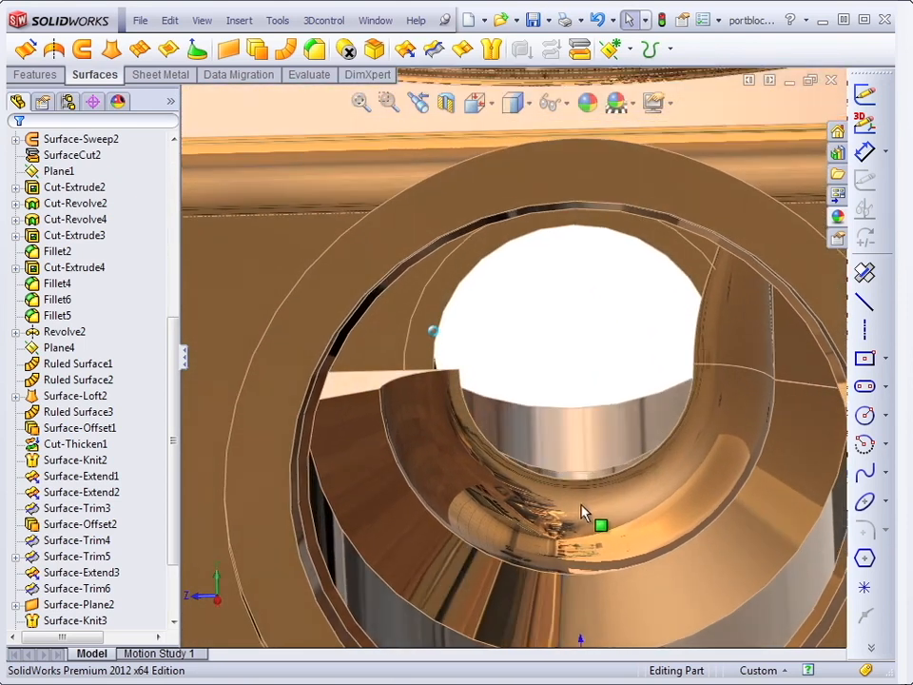
pyautogui.moveTo(580, 513); pyautogui.dragTo(476, 509)
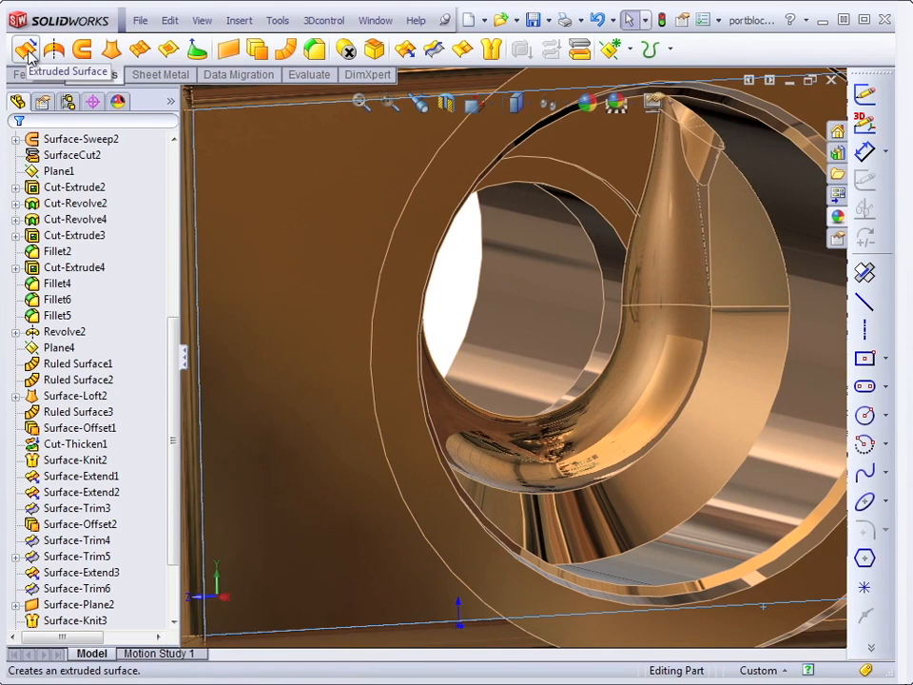
pyautogui.moveTo(83, 49)
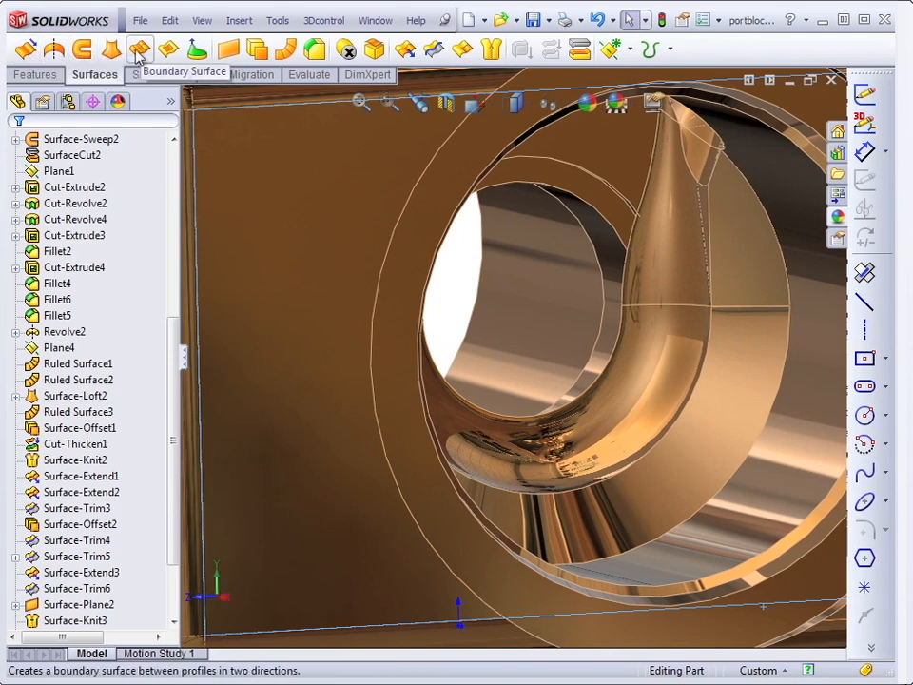
pyautogui.moveTo(285, 49)
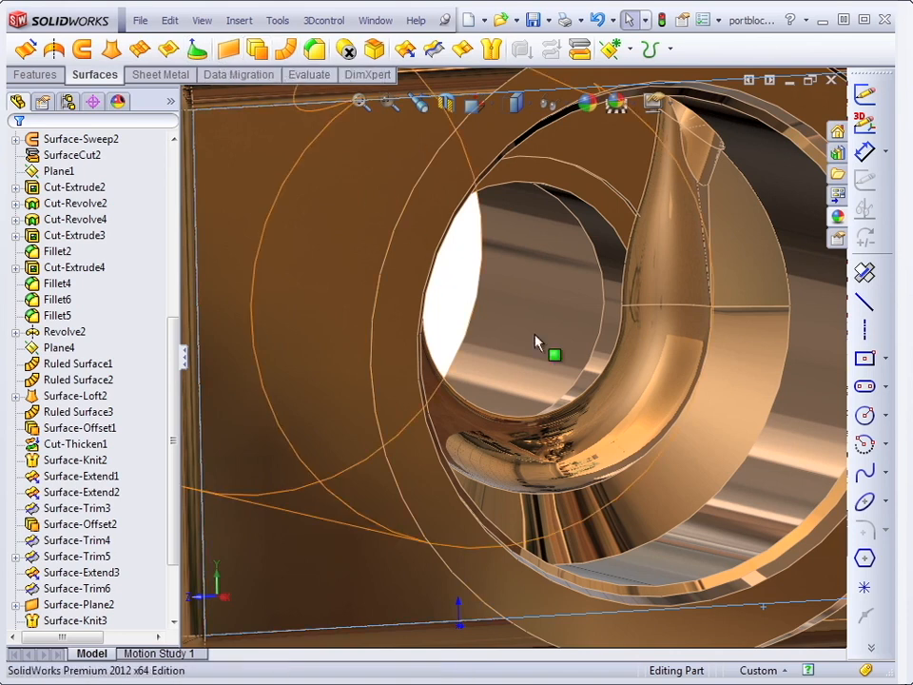
pyautogui.moveTo(555, 354)
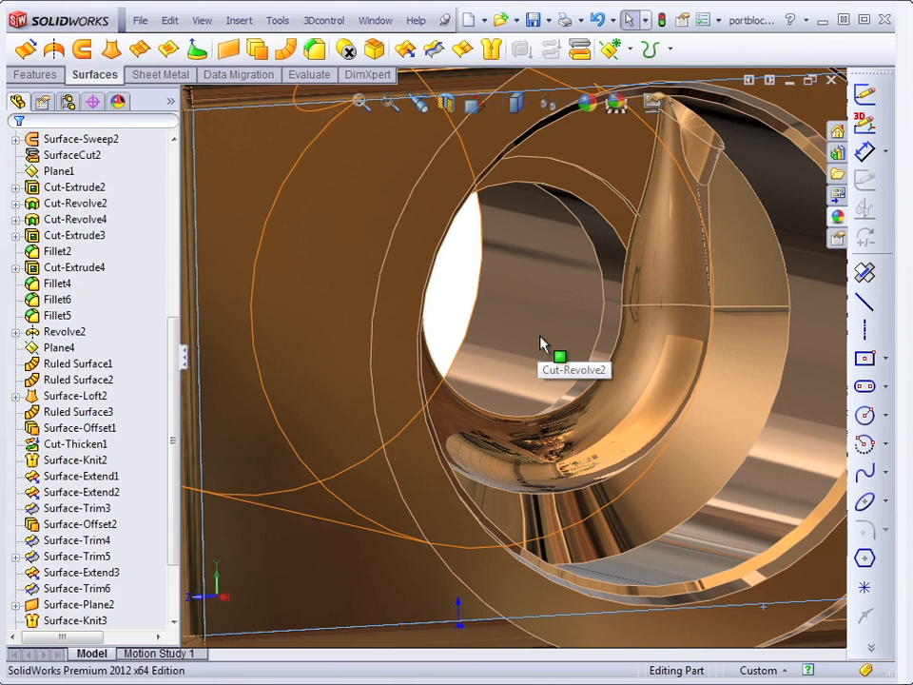
pyautogui.moveTo(542, 345)
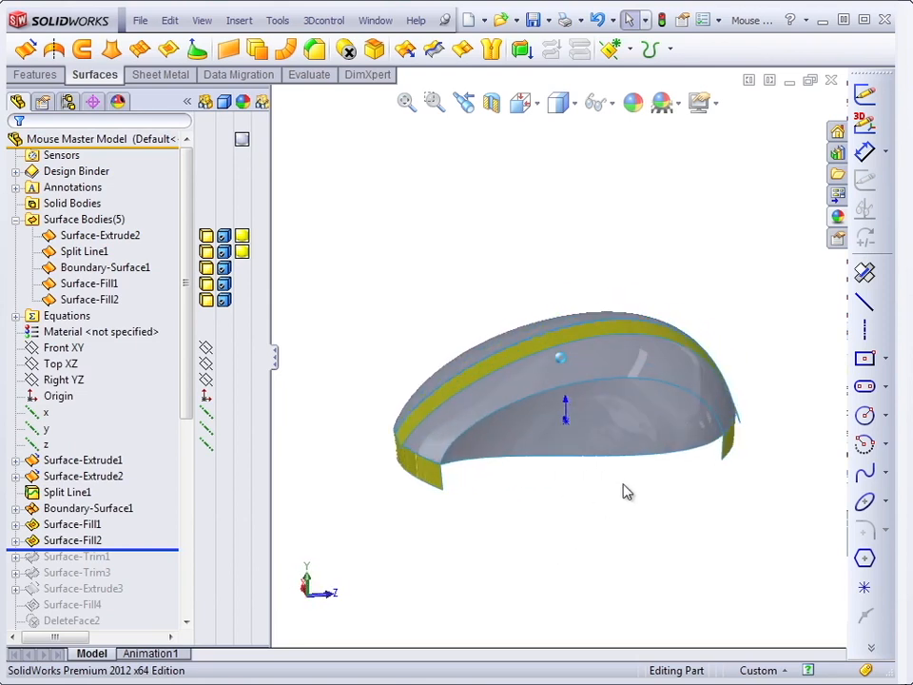
pyautogui.moveTo(564, 425)
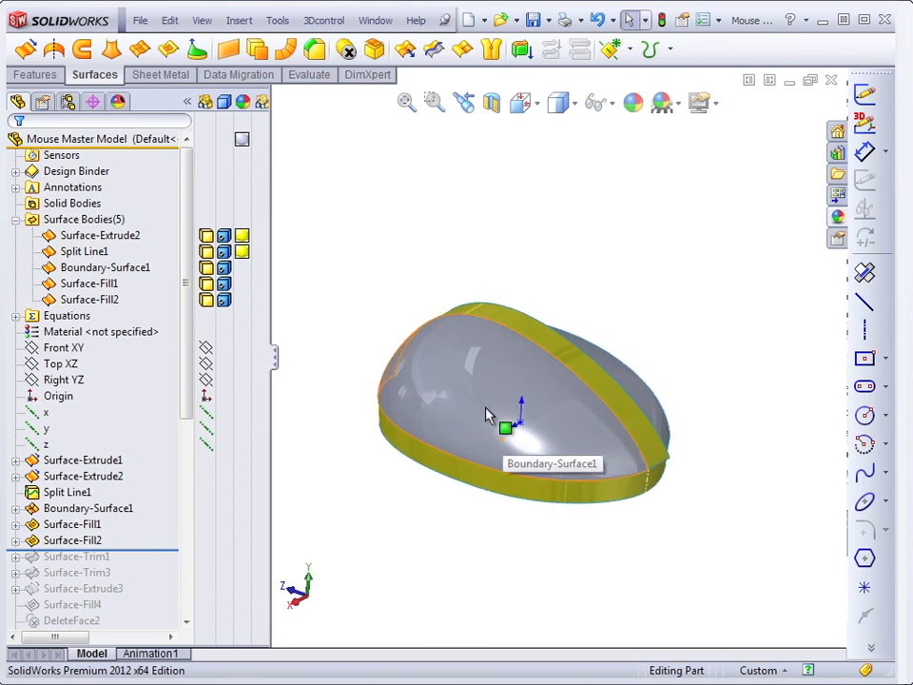
pyautogui.click(485, 400)
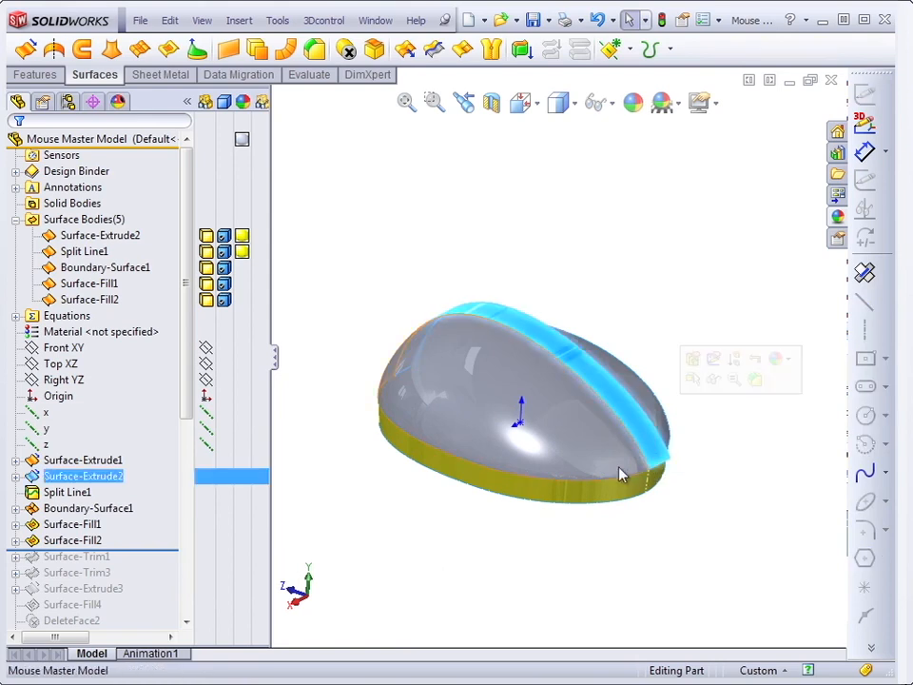
pyautogui.click(68, 492)
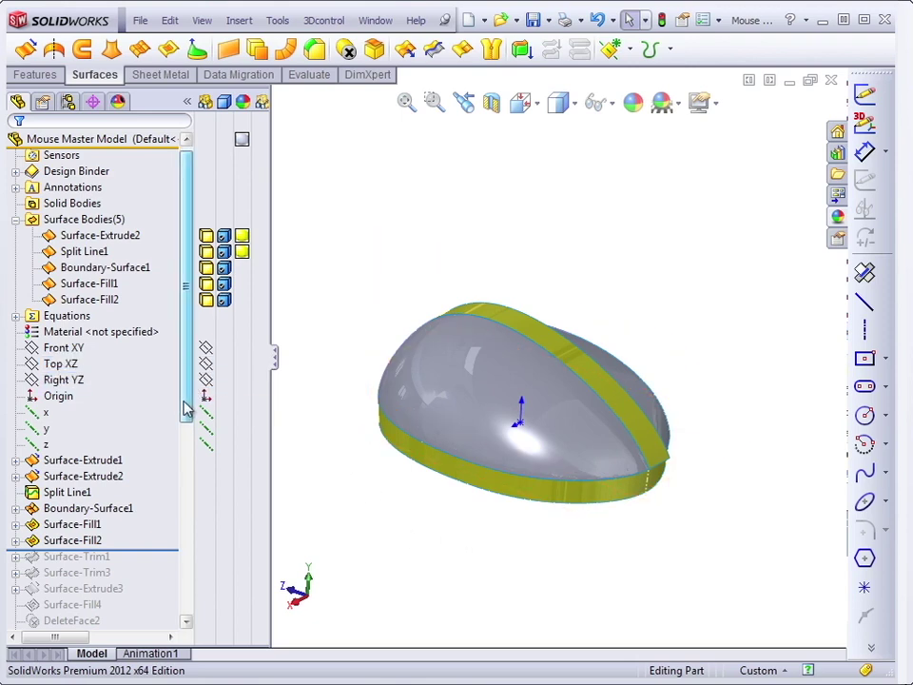
pyautogui.scroll(-3)
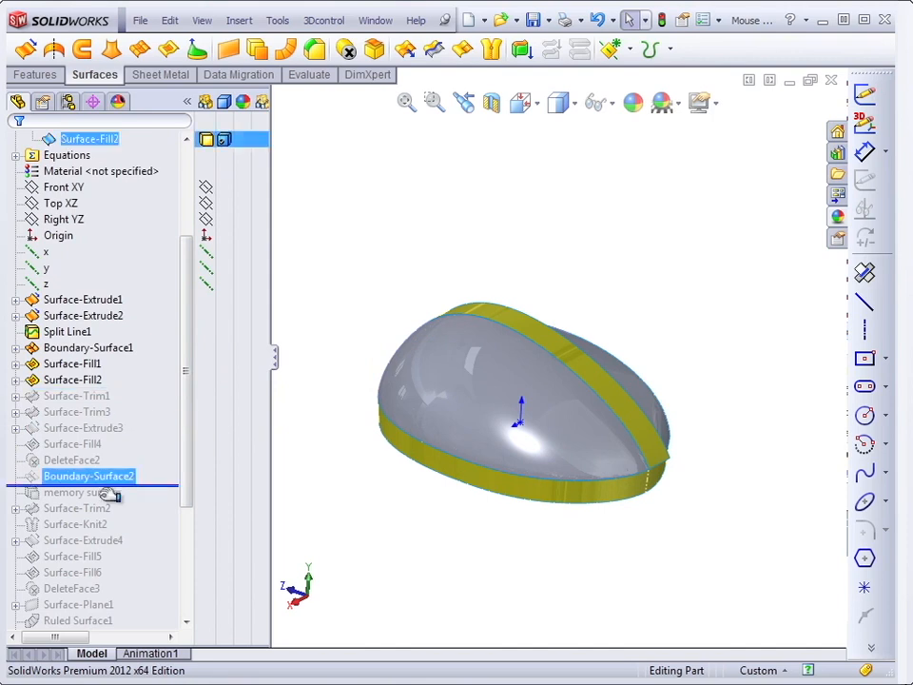
pyautogui.scroll(-3)
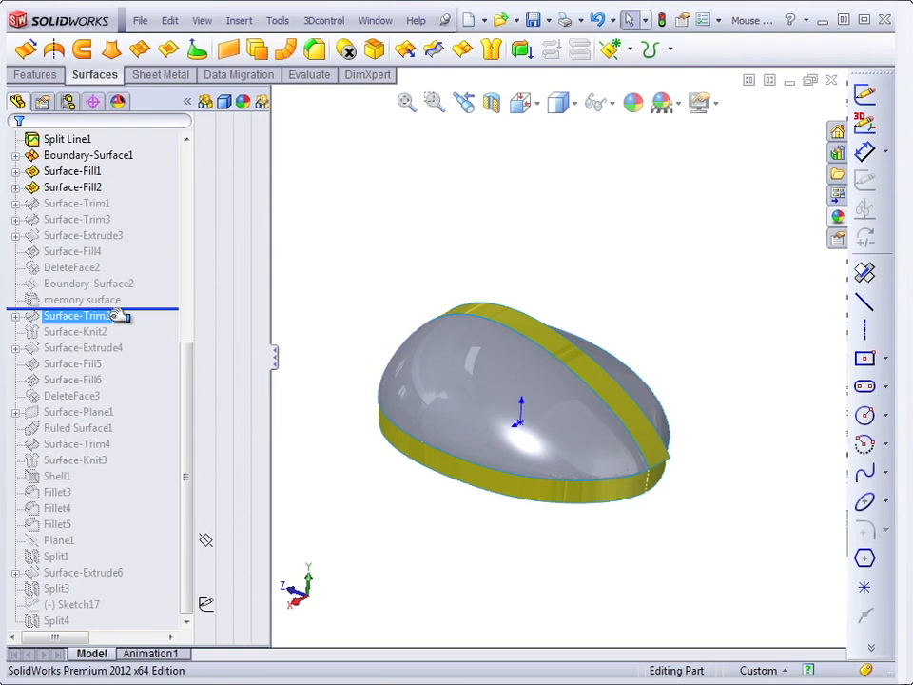
# Move the rollback bar below Surface-Trim2 and select the memory surface
pyautogui.click(82, 299)
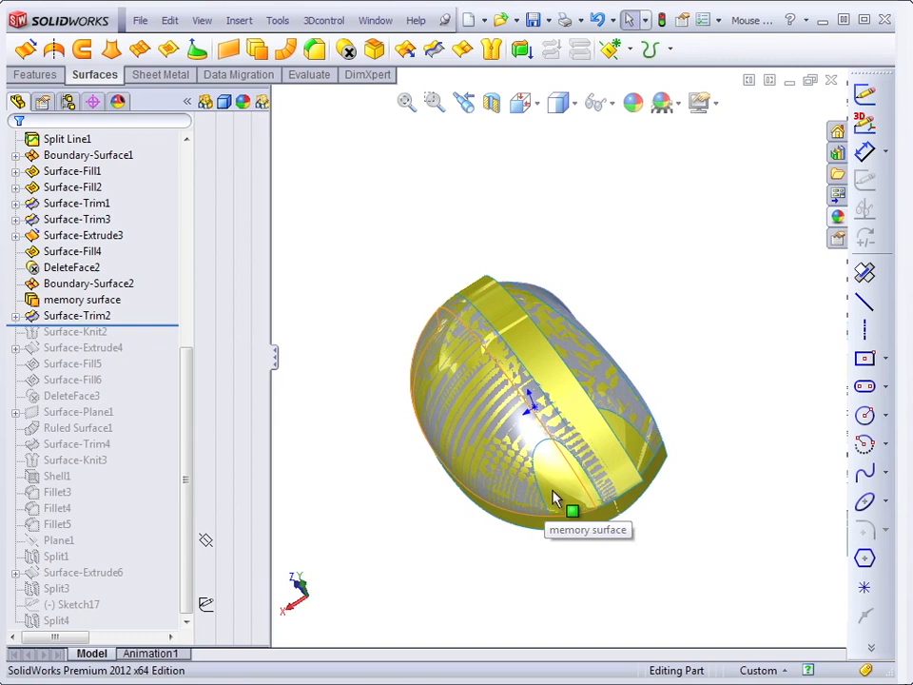
pyautogui.moveTo(421, 583)
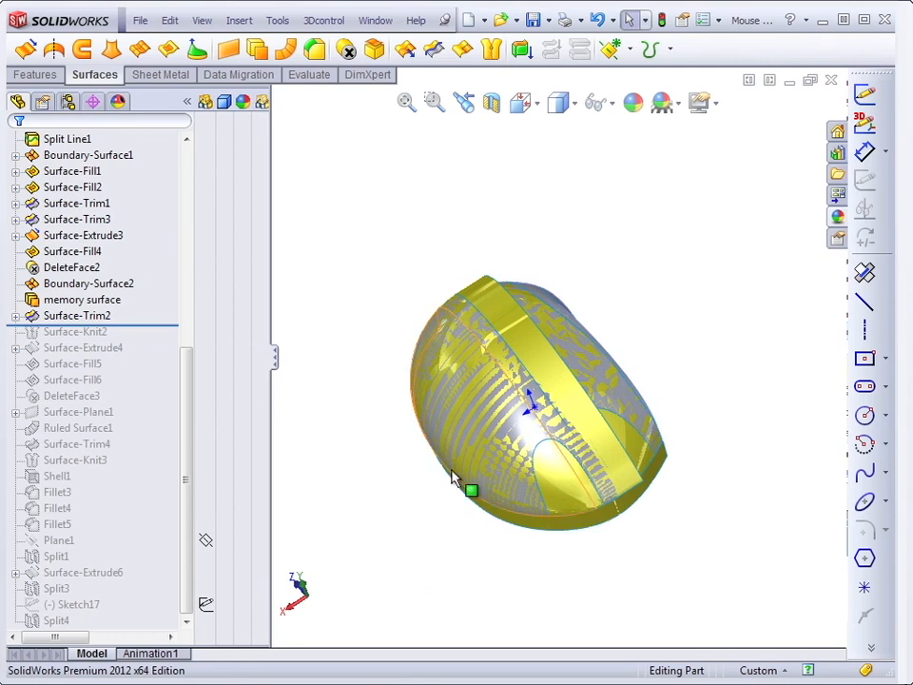
pyautogui.moveTo(482, 436)
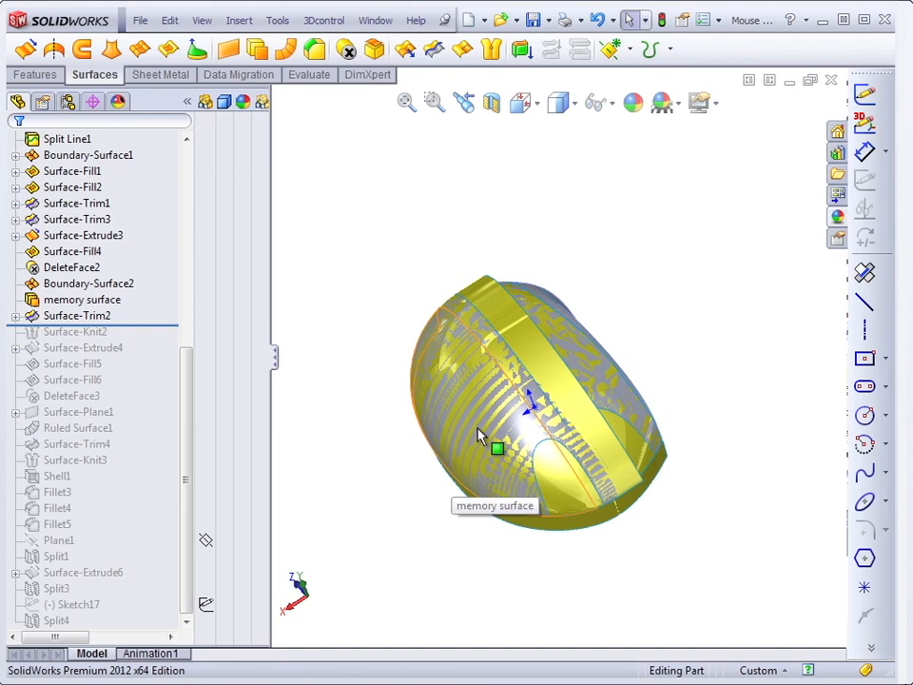
pyautogui.click(78, 315)
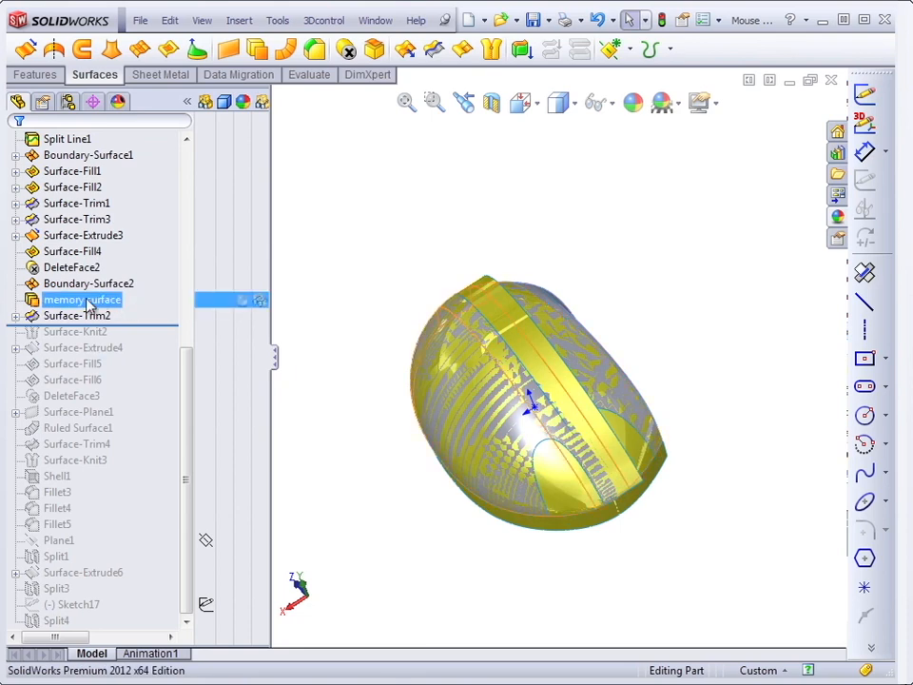
# Review the memory surface's three faces and 0.000in offset, closing without changes
pyautogui.doubleClick(82, 300)
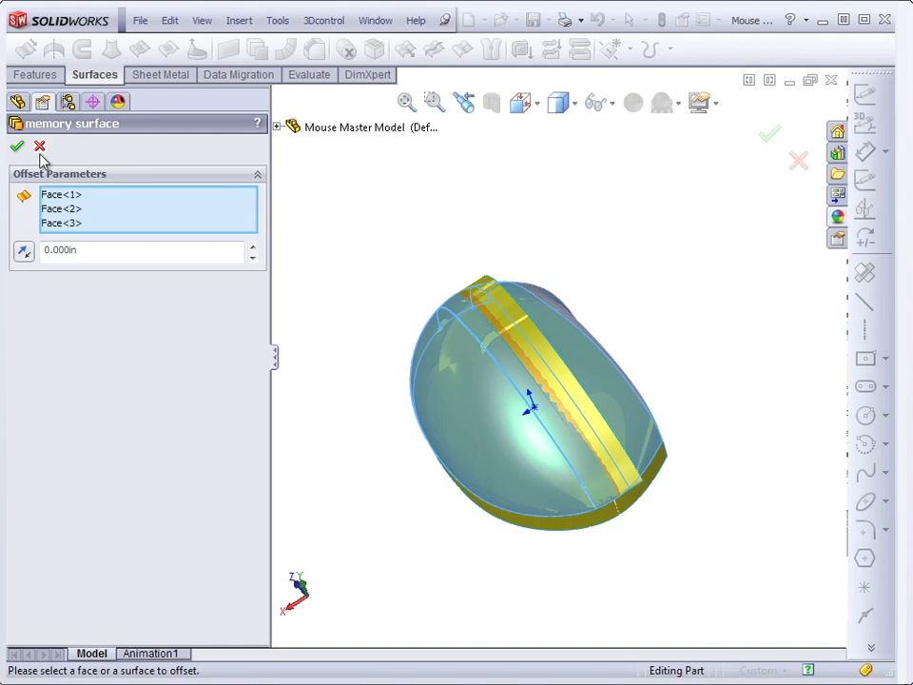
pyautogui.click(13, 148)
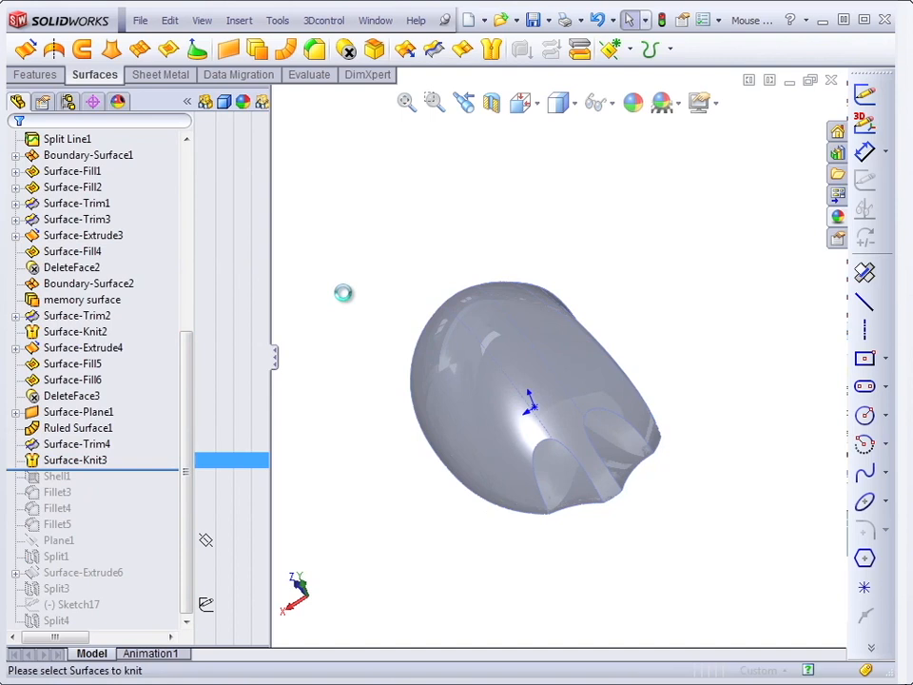
# Double-click in the FeatureManager tree toward the scoop Mold's Surface-Radiate1
pyautogui.doubleClick(75, 460)
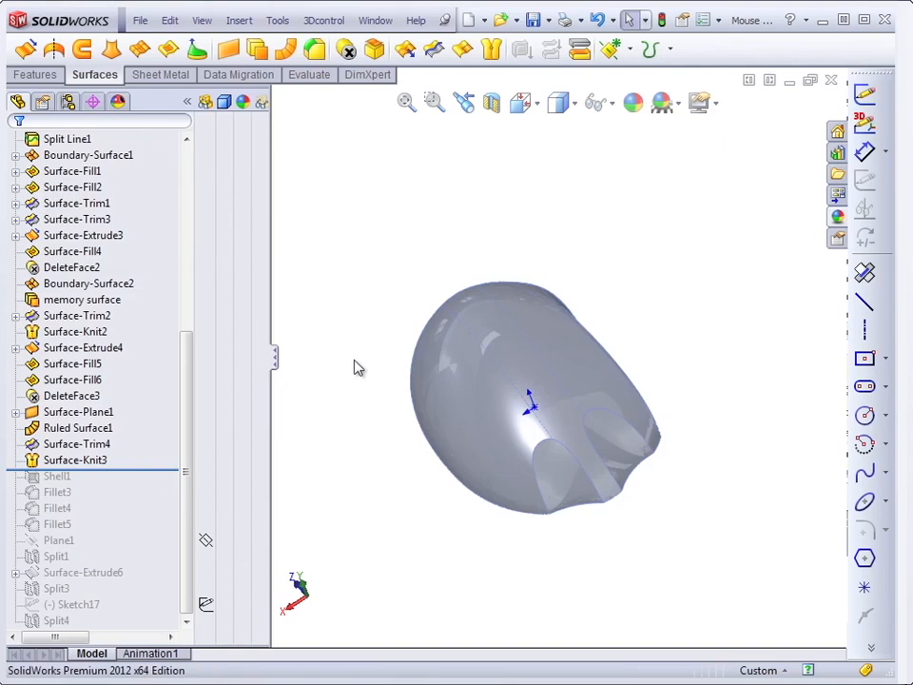
pyautogui.moveTo(319, 445)
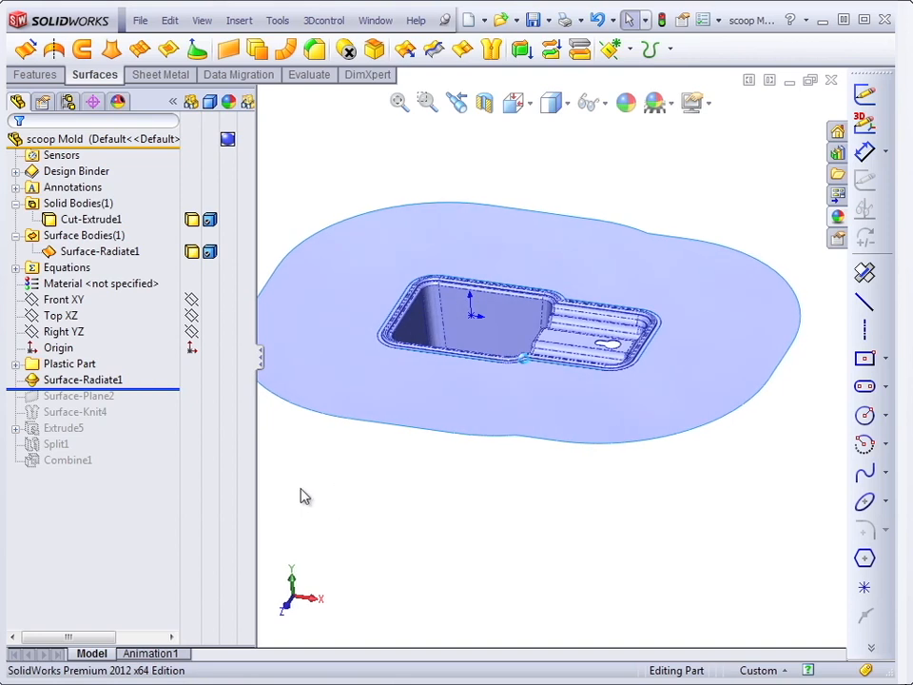
# Roll the scoop mold forward to Split1, showing three split bodies, then go to the bracket part
pyautogui.click(95, 139)
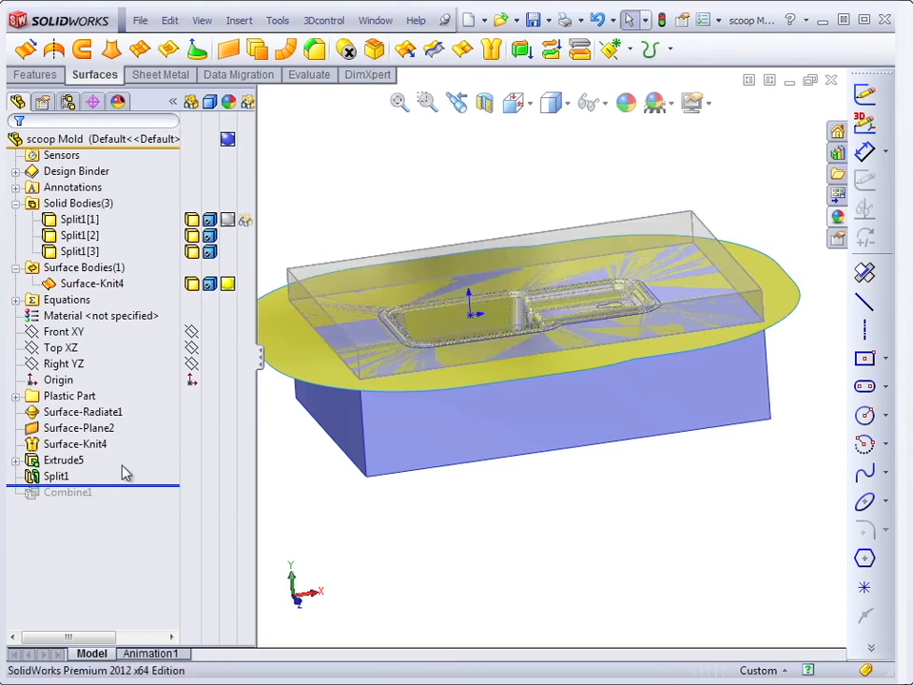
pyautogui.click(55, 476)
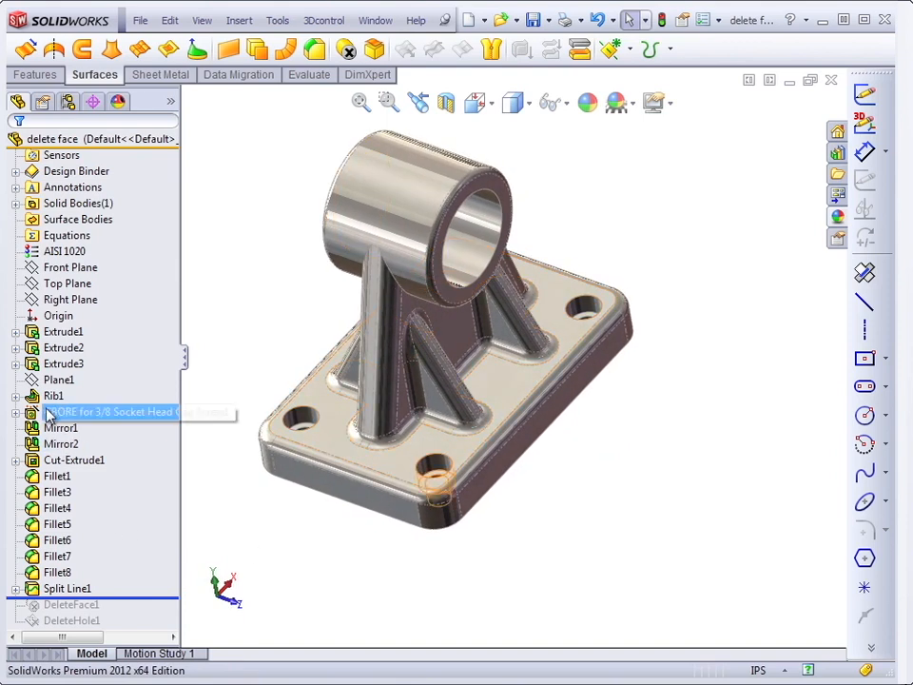
# Roll the bracket history past the fillets to below DeleteFace1
pyautogui.click(55, 541)
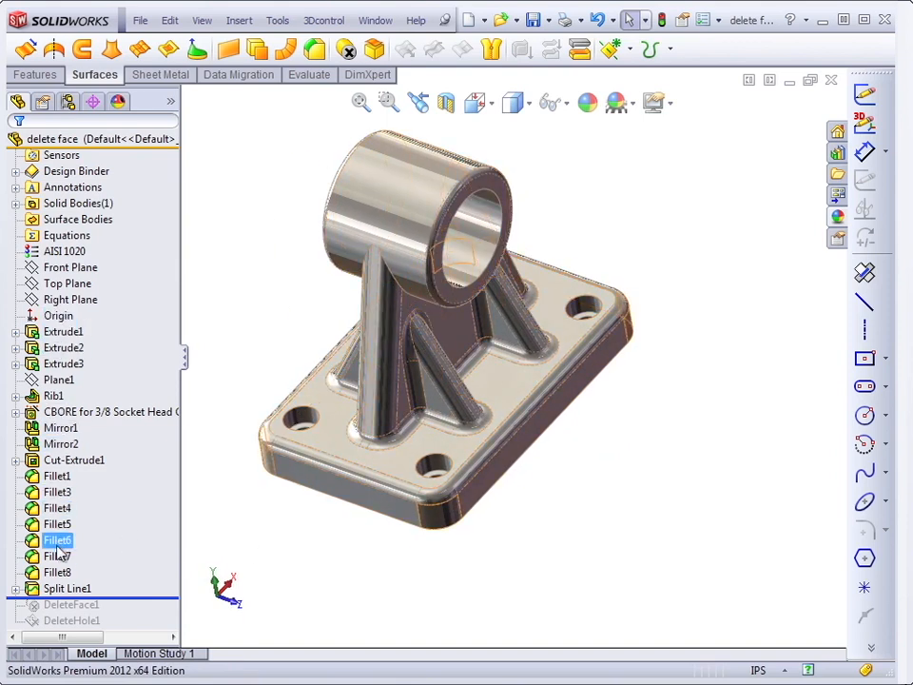
pyautogui.click(57, 556)
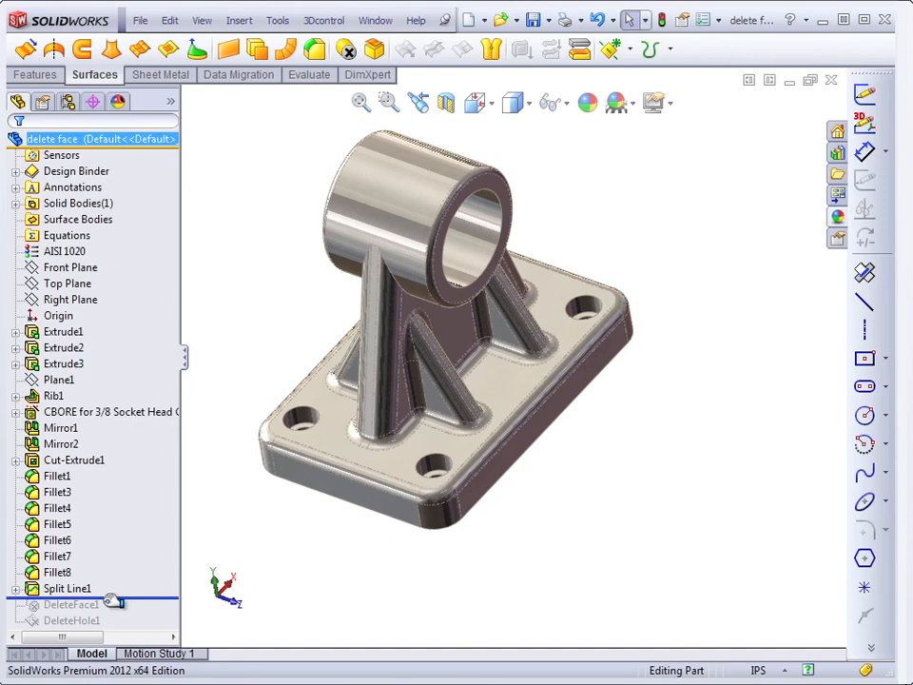
pyautogui.click(71, 604)
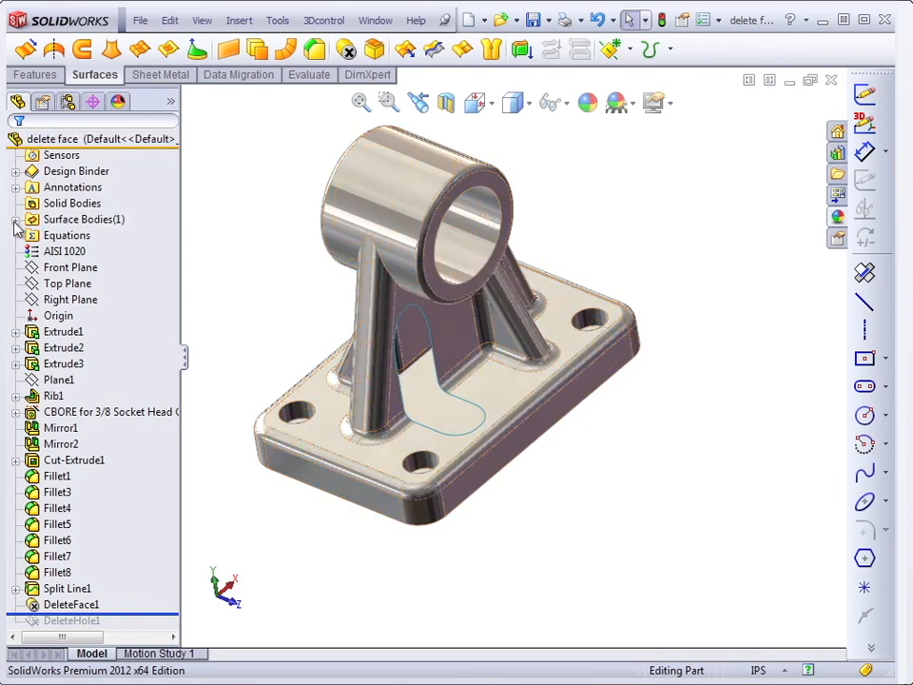
# Expand the Surface Bodies folder in the bracket's tree
pyautogui.click(16, 219)
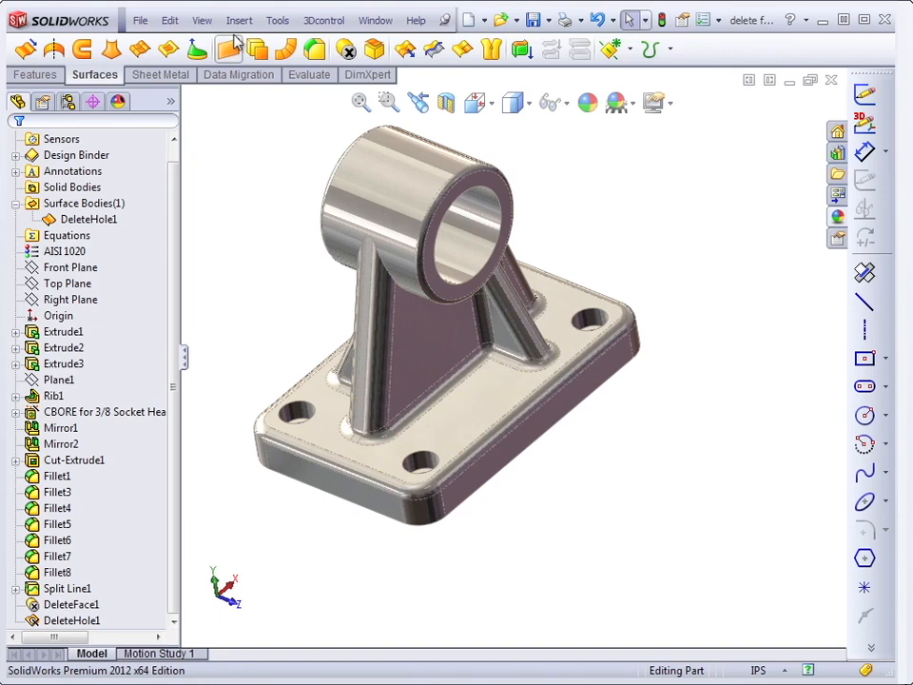
# Thicken DeleteHole1 with Create solid from enclosed volume, then select Thicken1
pyautogui.click(239, 19)
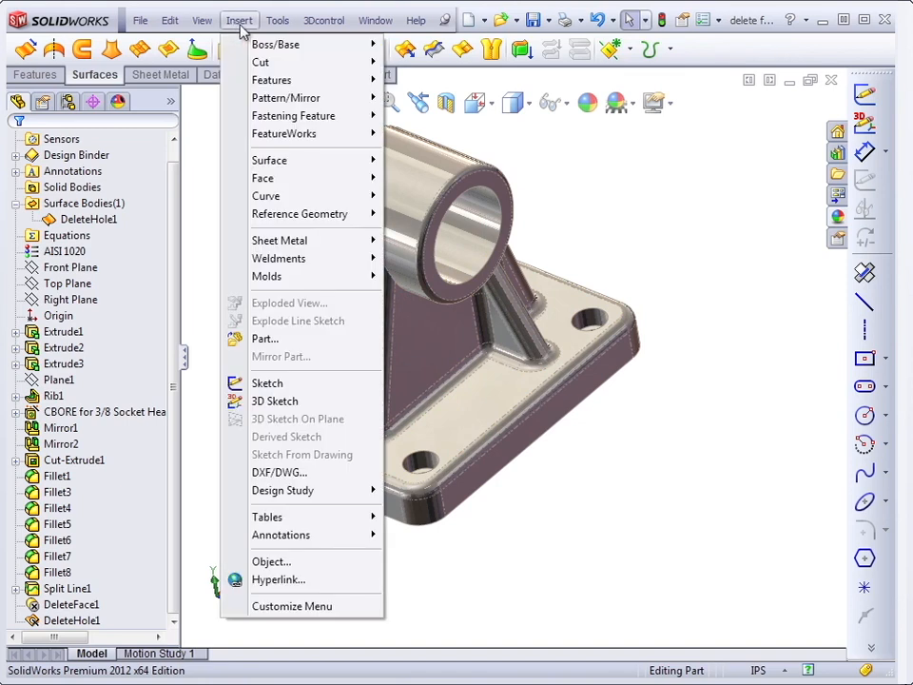
pyautogui.moveTo(275, 44)
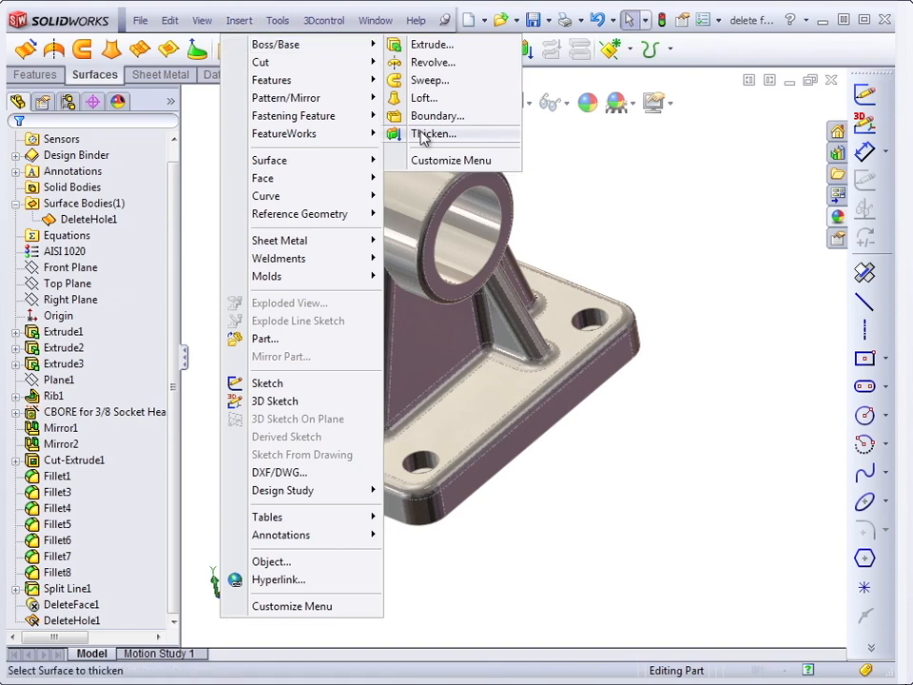
pyautogui.click(433, 133)
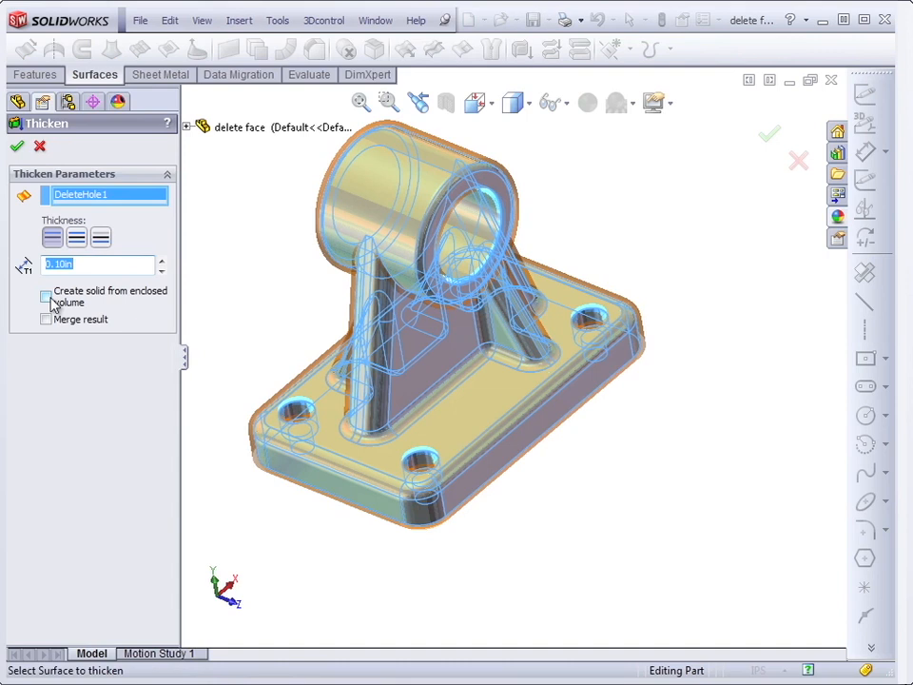
pyautogui.click(44, 296)
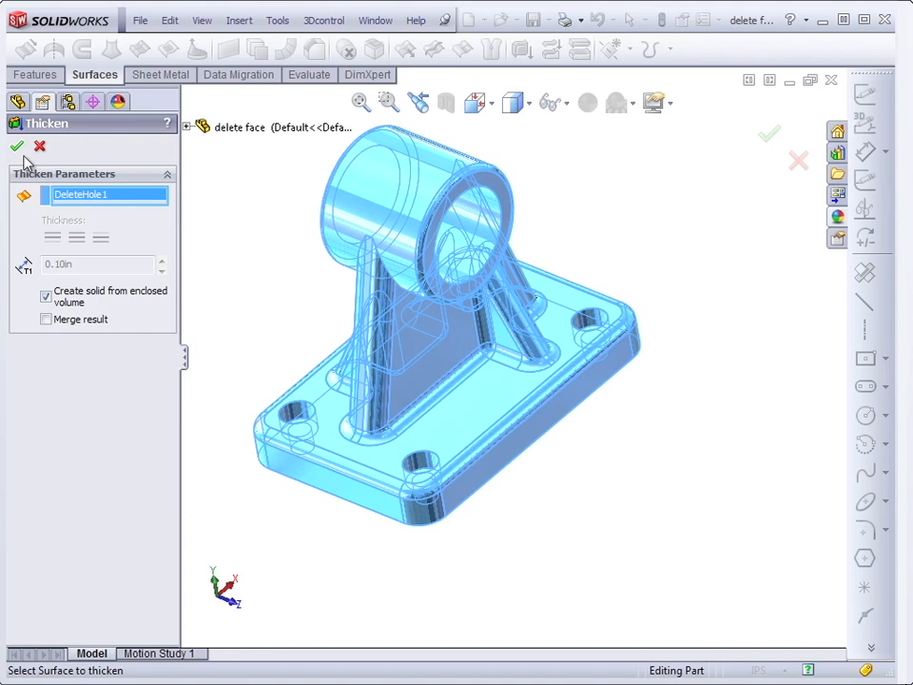
pyautogui.click(15, 147)
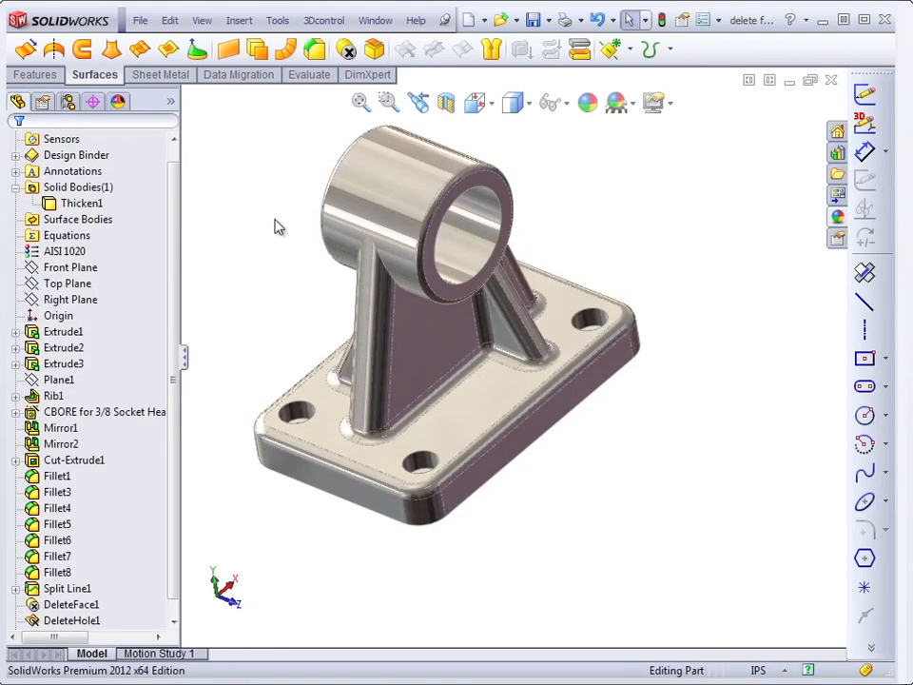
pyautogui.click(80, 203)
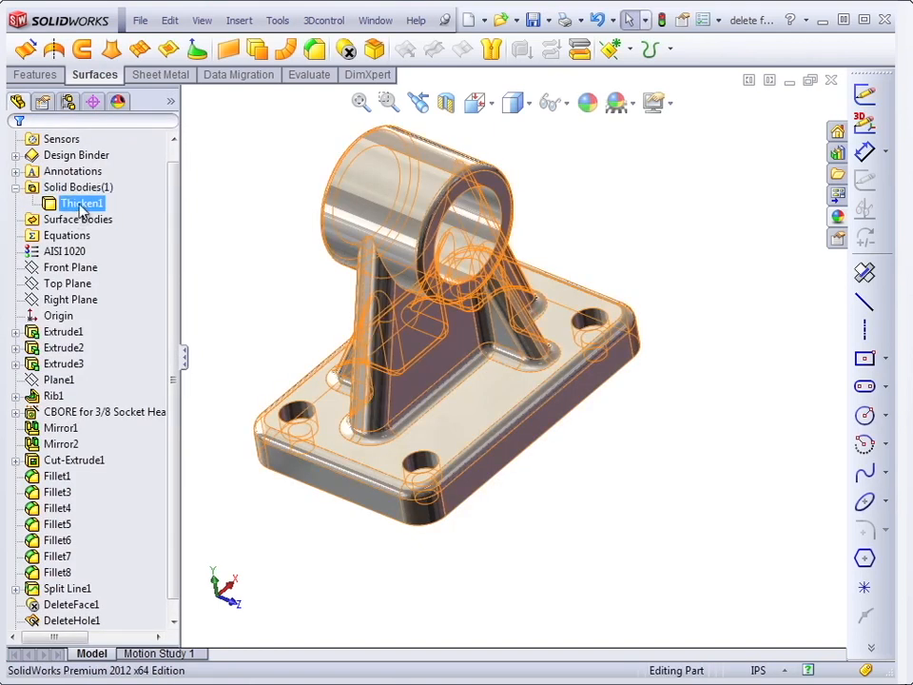